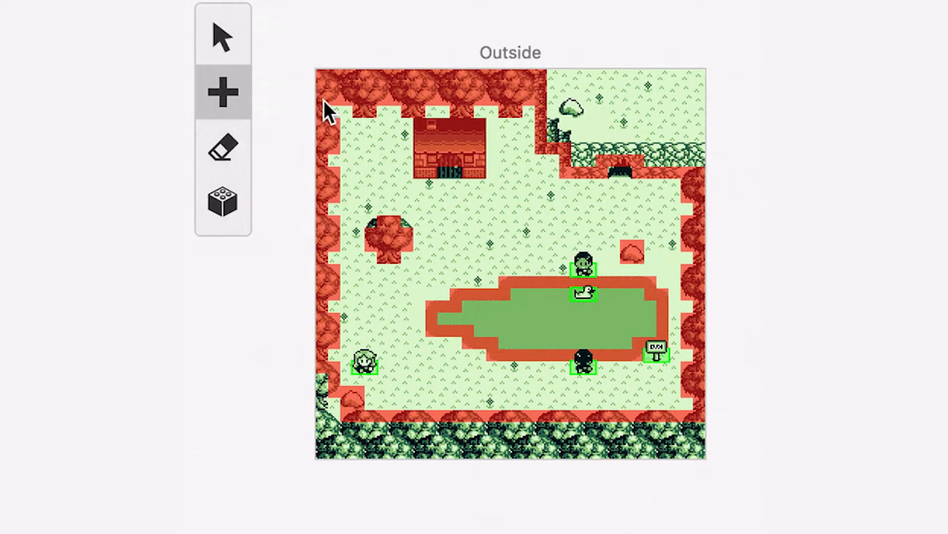
Step: Search for gbdk and reach the gbdk-4.0.6 release notes of the GBDK-2020 GitHub project
click(375, 151)
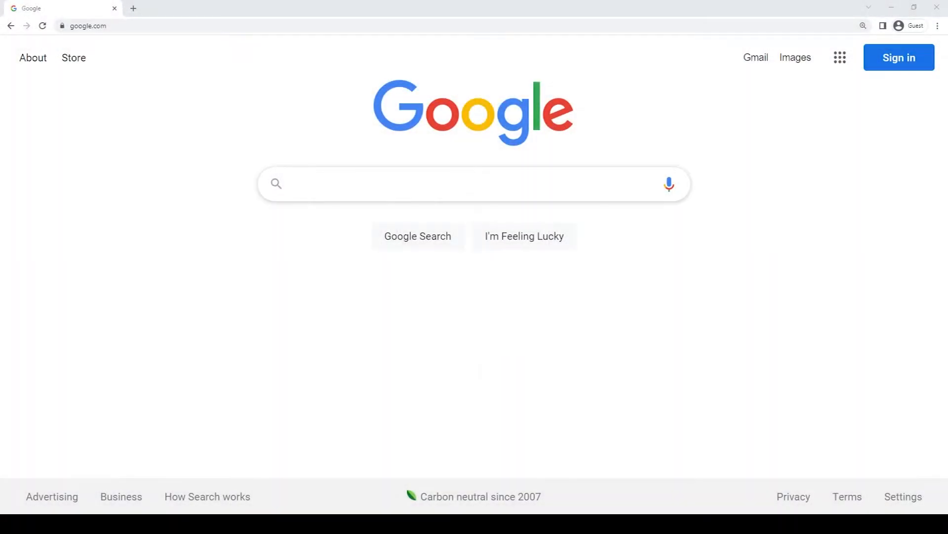
text(gbdk-2020/gbdk-2020)
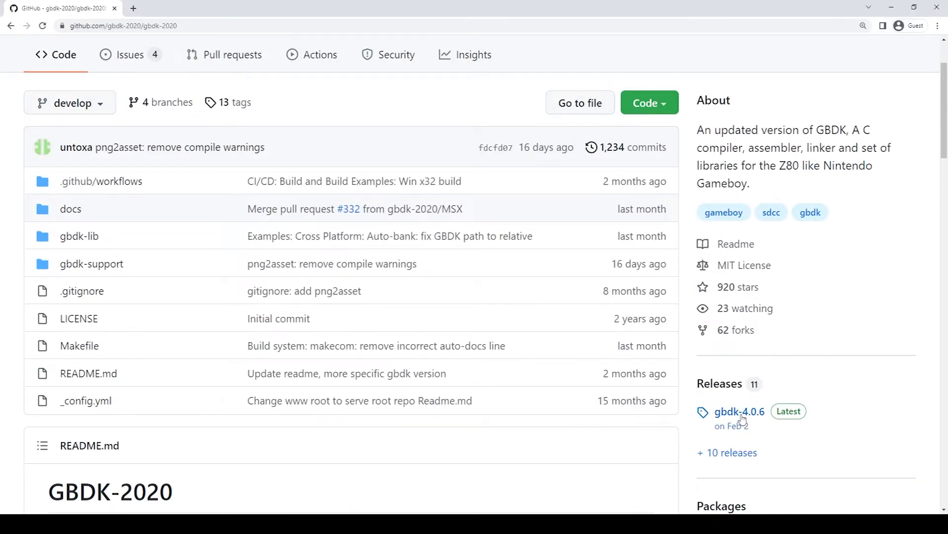
click(738, 411)
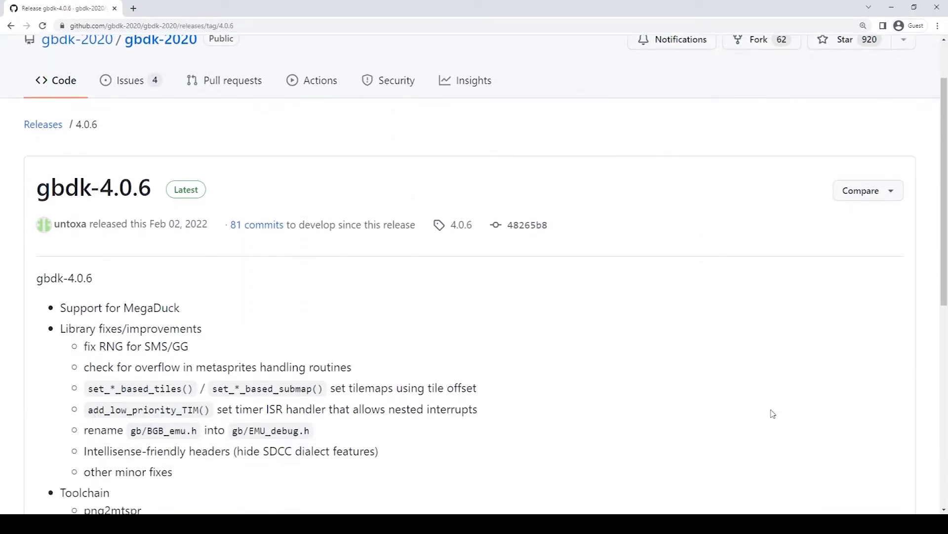
scroll(down, 3)
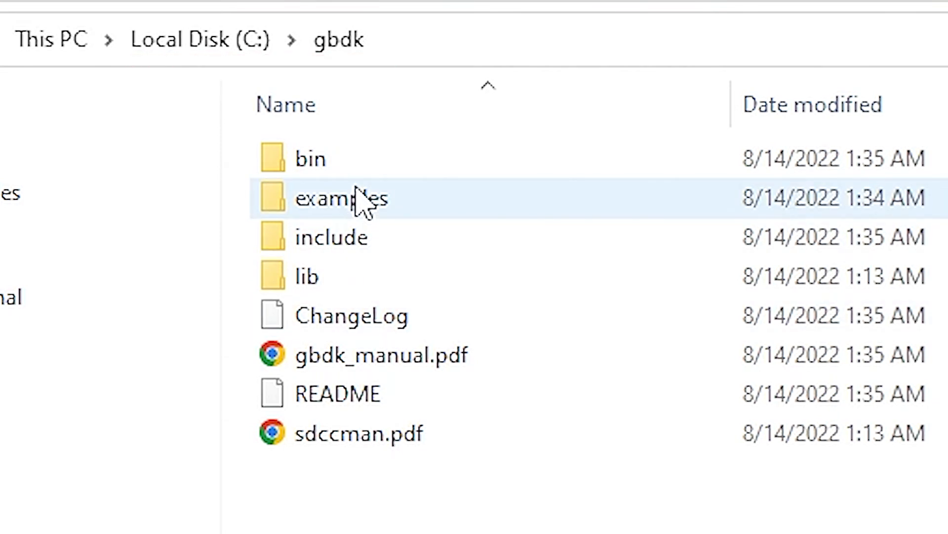
Step: Navigate from C:\gbdk into the examples folder and then its gb subfolder
click(341, 199)
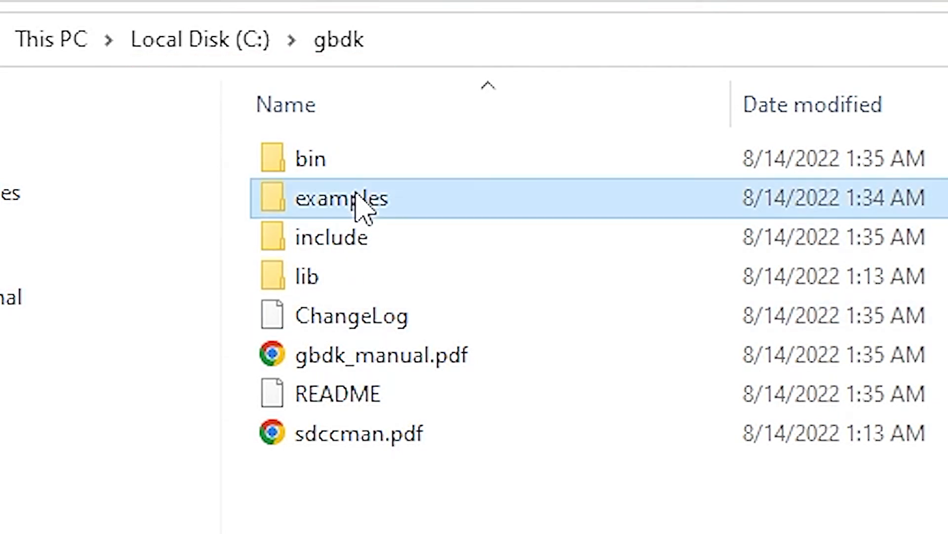
double_click(342, 198)
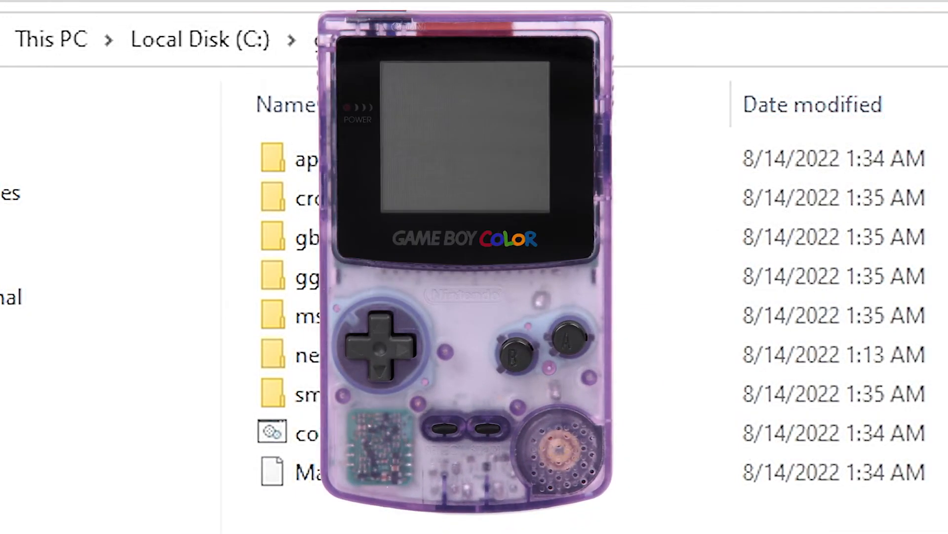
click(309, 236)
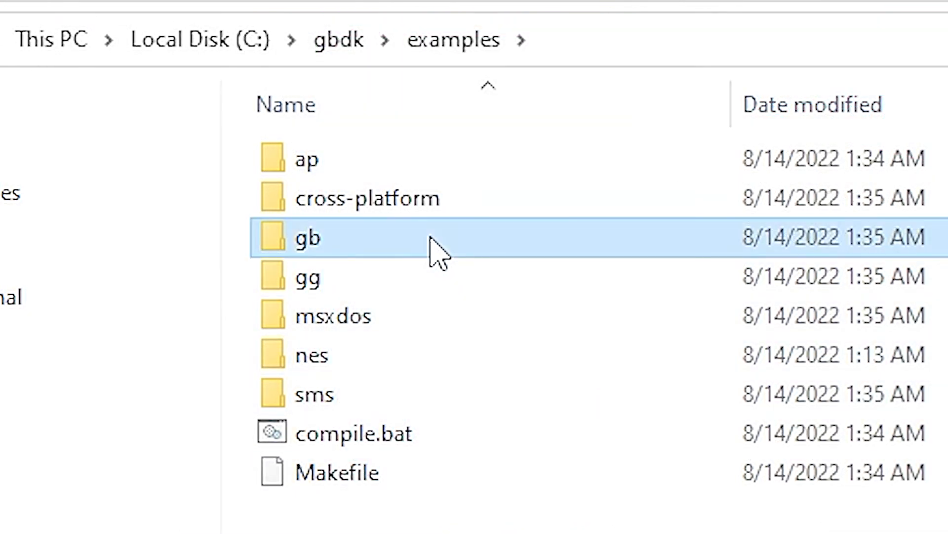
double_click(308, 236)
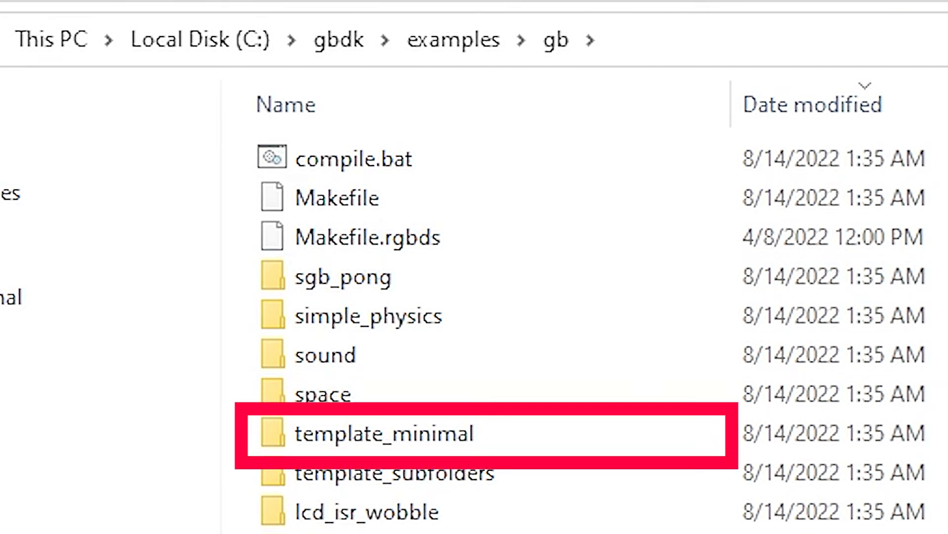
Step: Enter the template_minimal folder holding compile.bat, main.c, Makefile and Readme.md
click(383, 432)
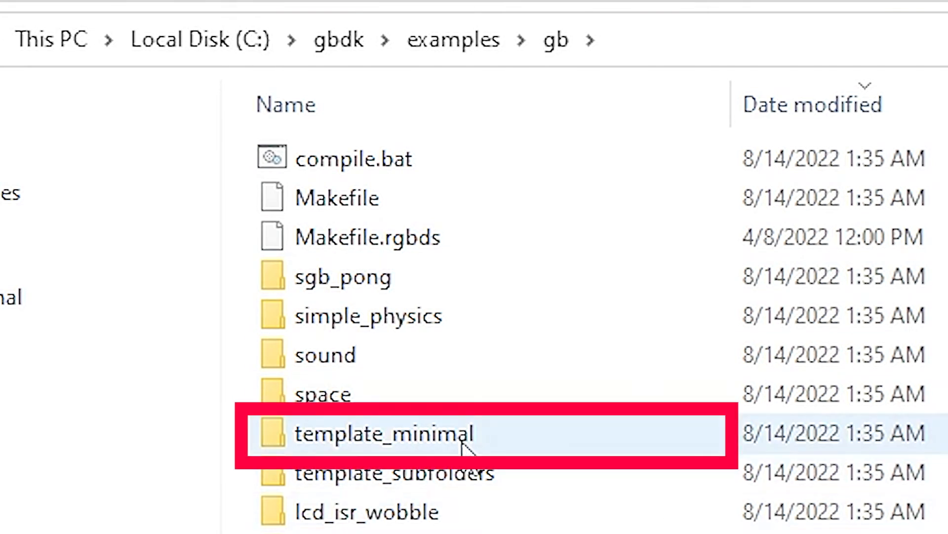
double_click(383, 433)
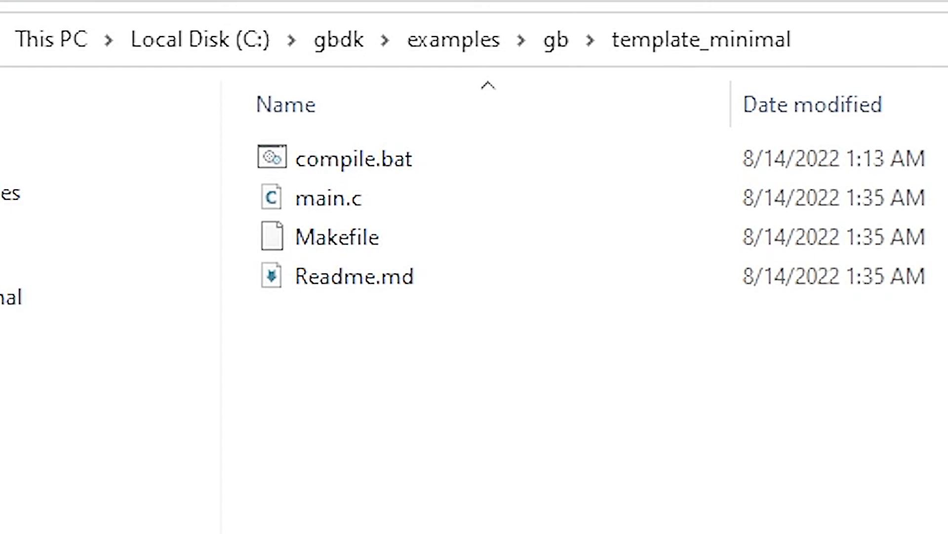
click(328, 198)
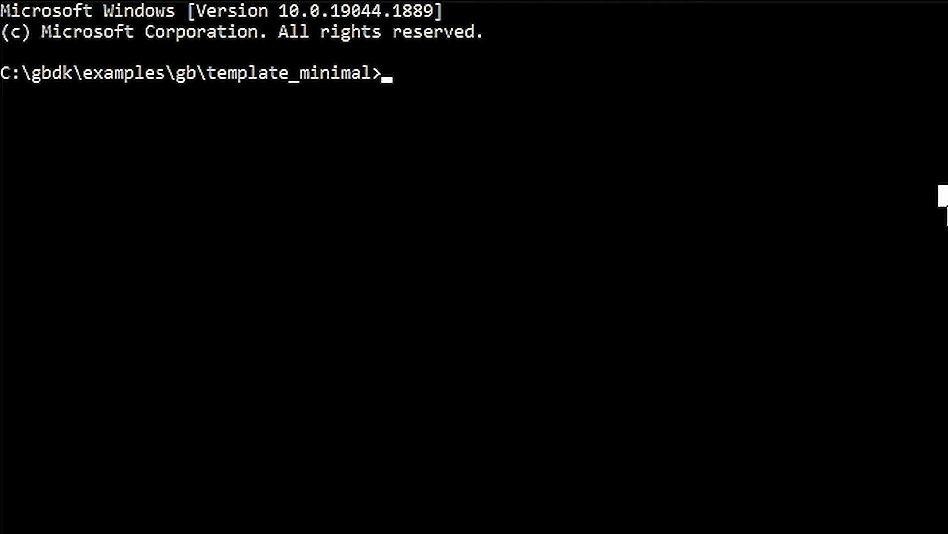
Step: Run make in template_minimal to build the 32 KB Example.gb ROM
key(Return)
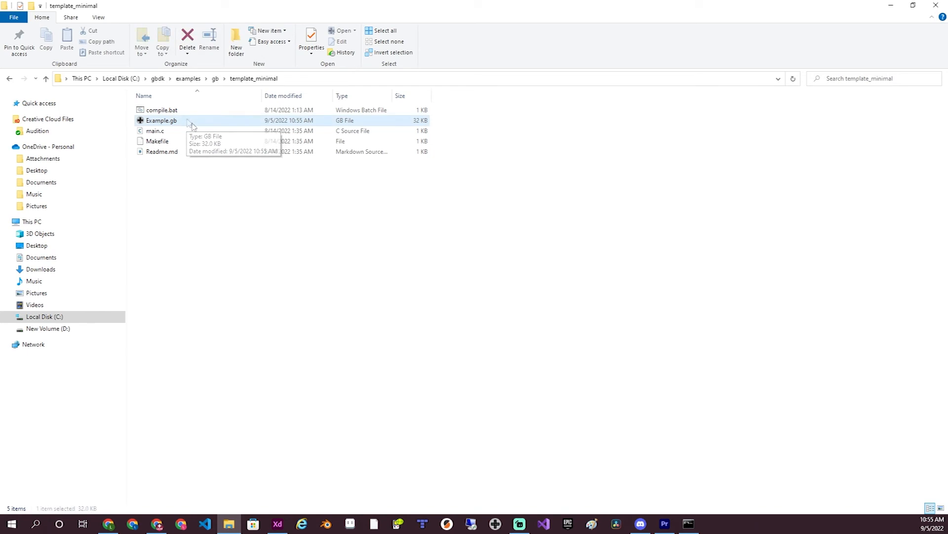
Step: Launch Example.gb in the BGB emulator, showing a blank light-green screen
double_click(161, 120)
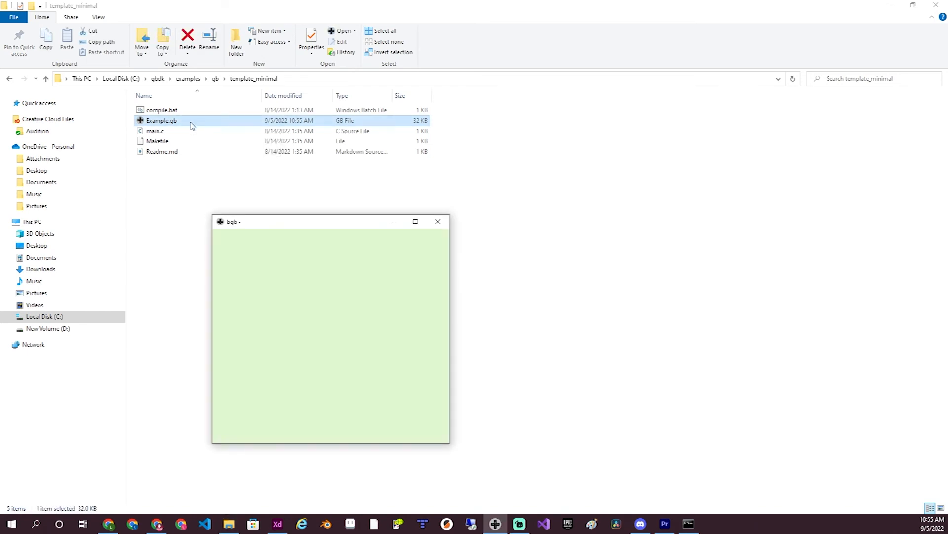